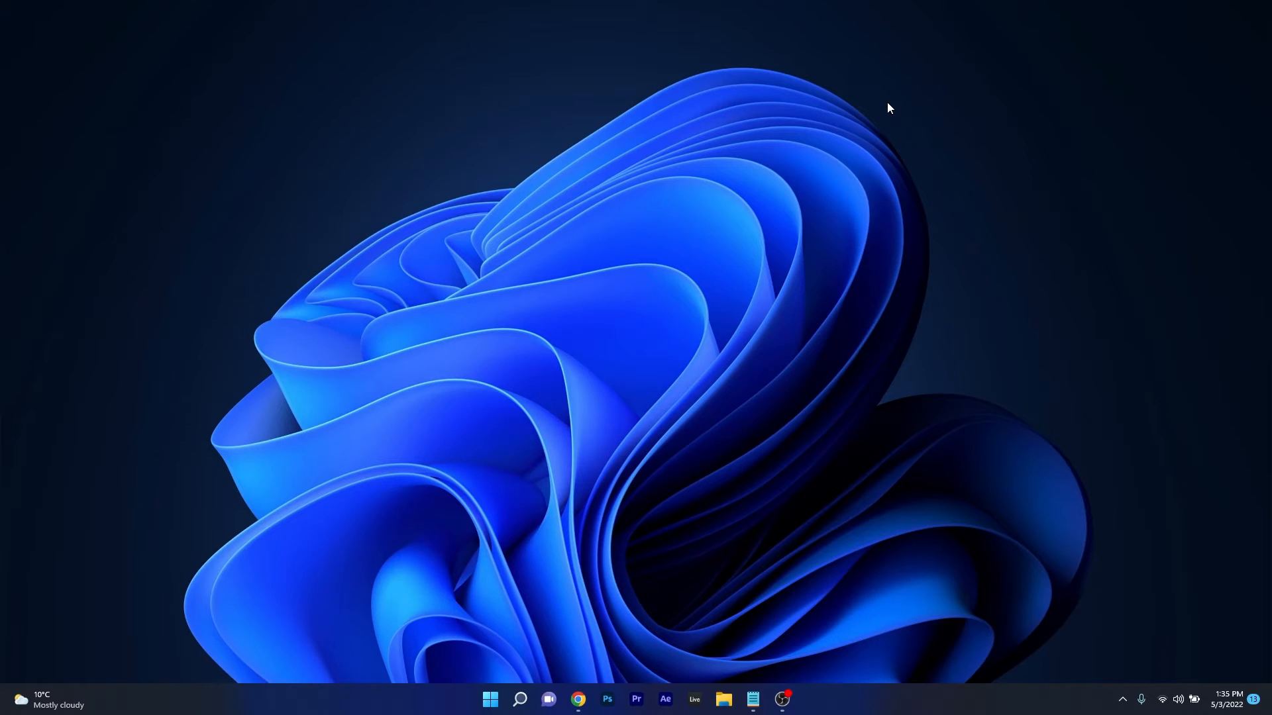
# Bring up Chrome on the IE Tab Web Store listing and maximize the window.
pyautogui.click(577, 700)
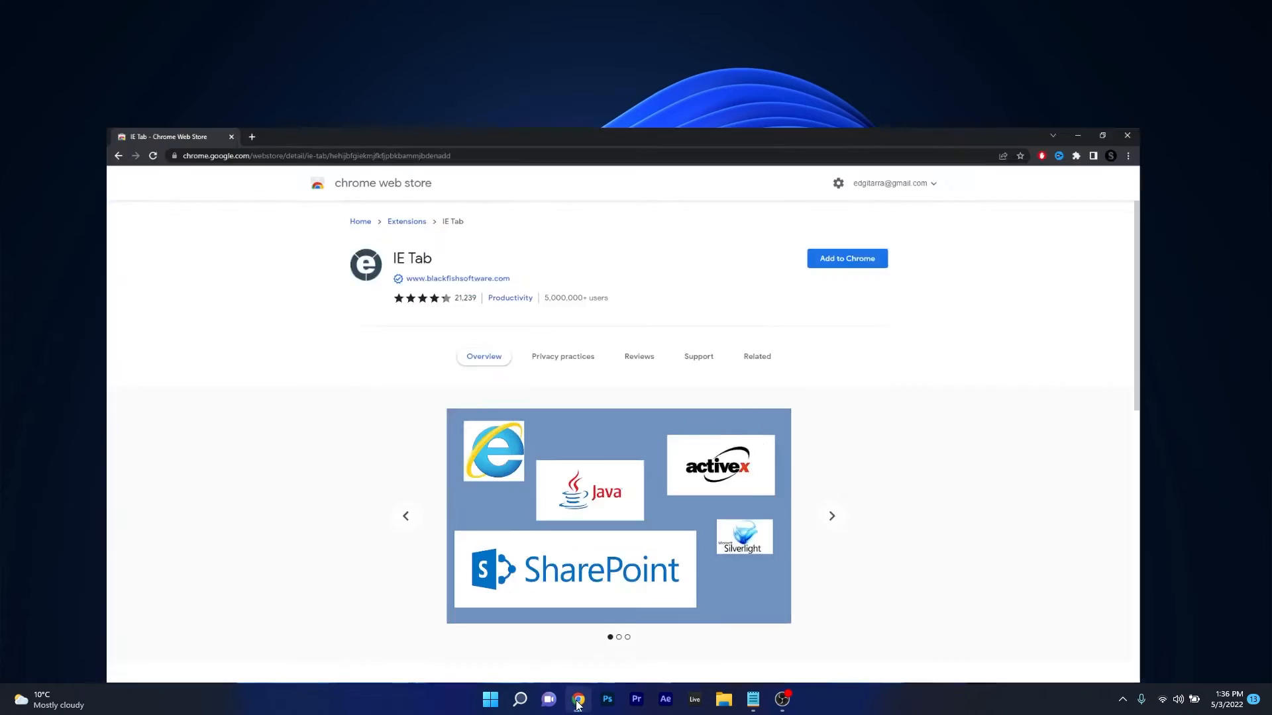
pyautogui.click(1102, 135)
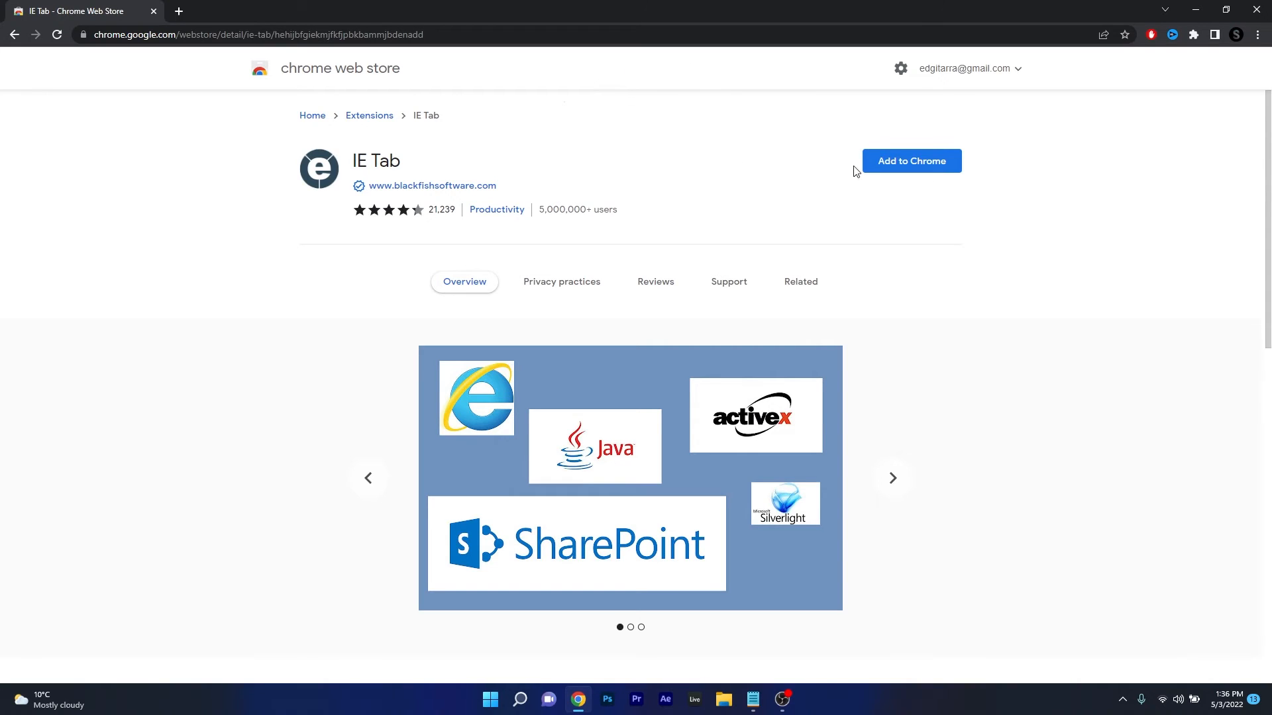
# Add the IE Tab extension to Chrome and confirm the installation.
pyautogui.click(911, 161)
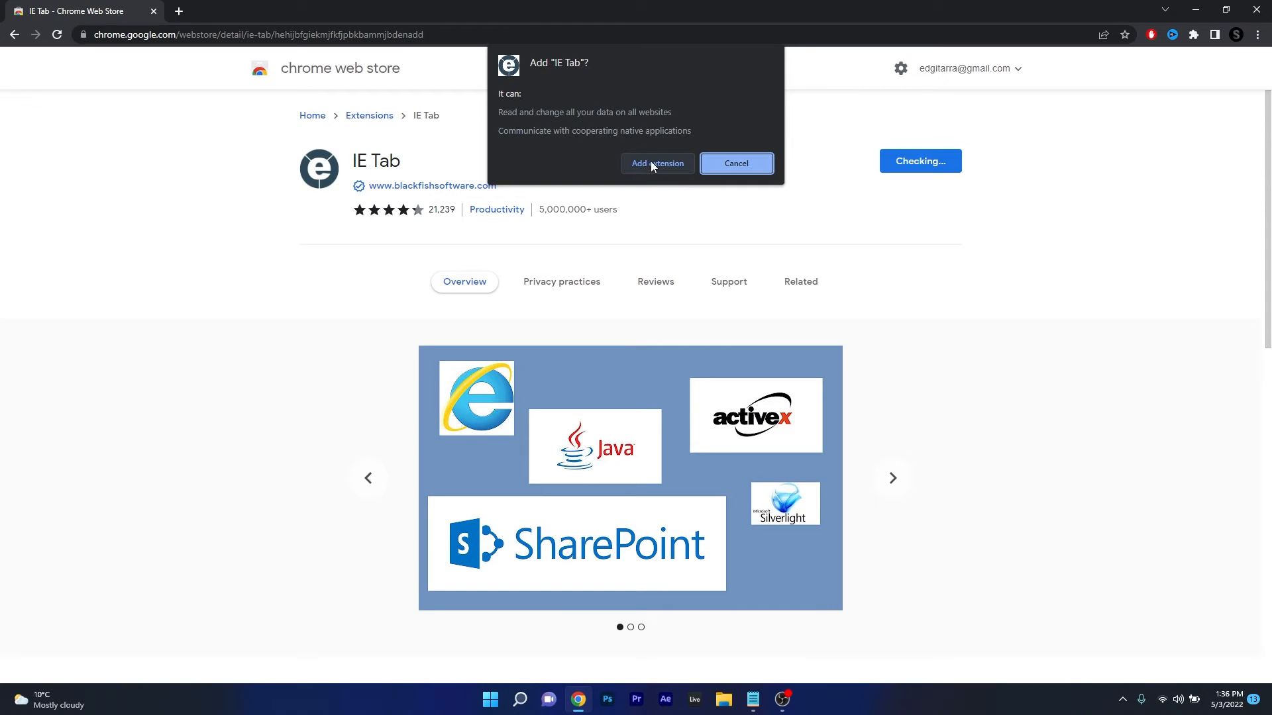
pyautogui.click(657, 164)
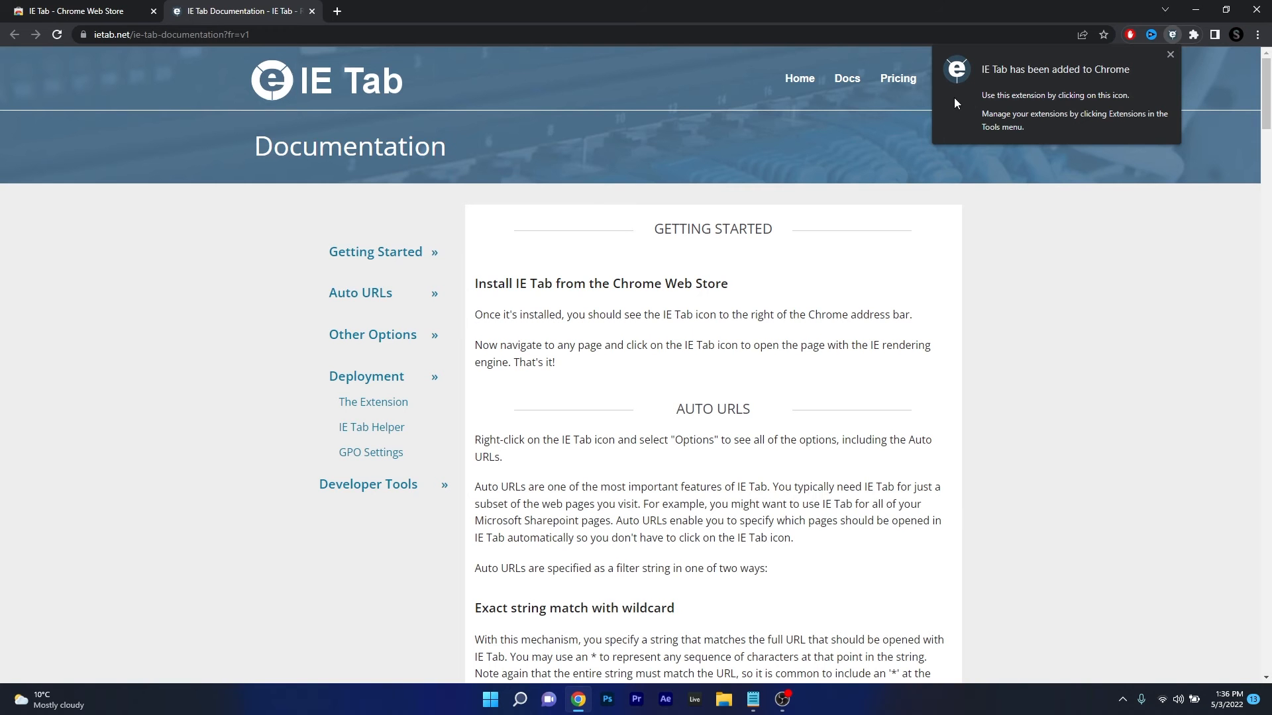
pyautogui.moveTo(973, 87)
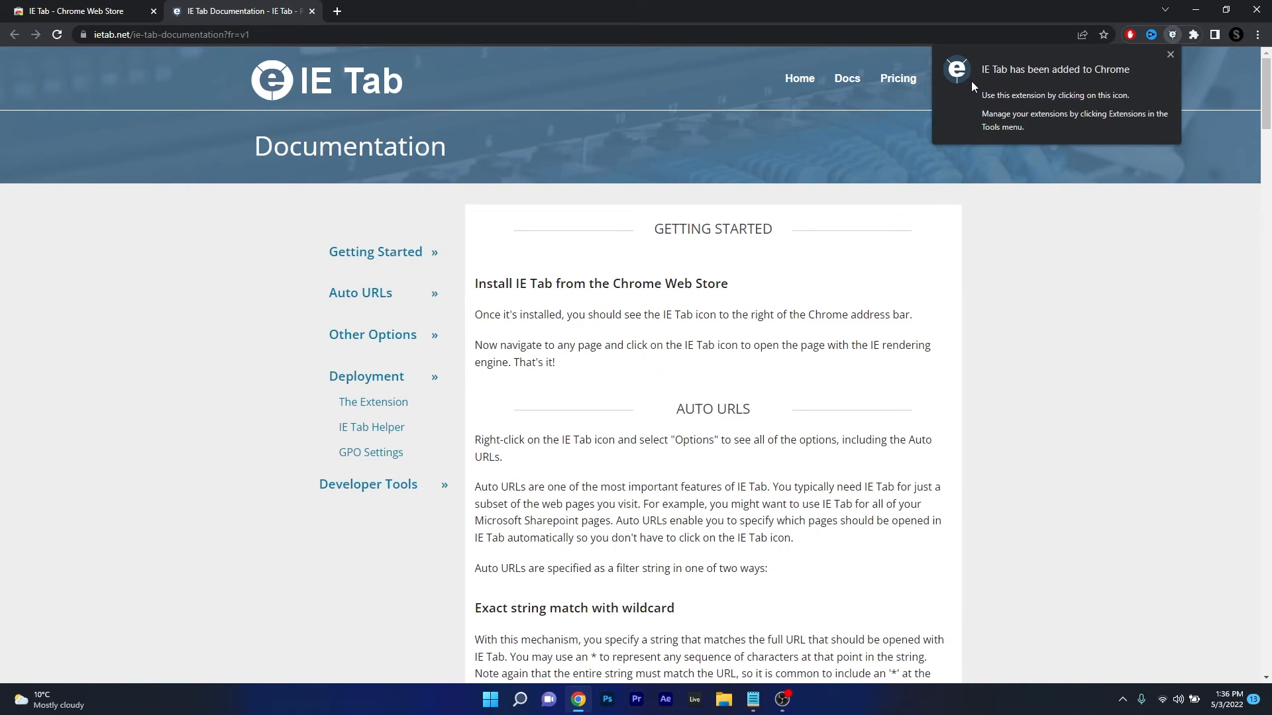
pyautogui.moveTo(1020, 81)
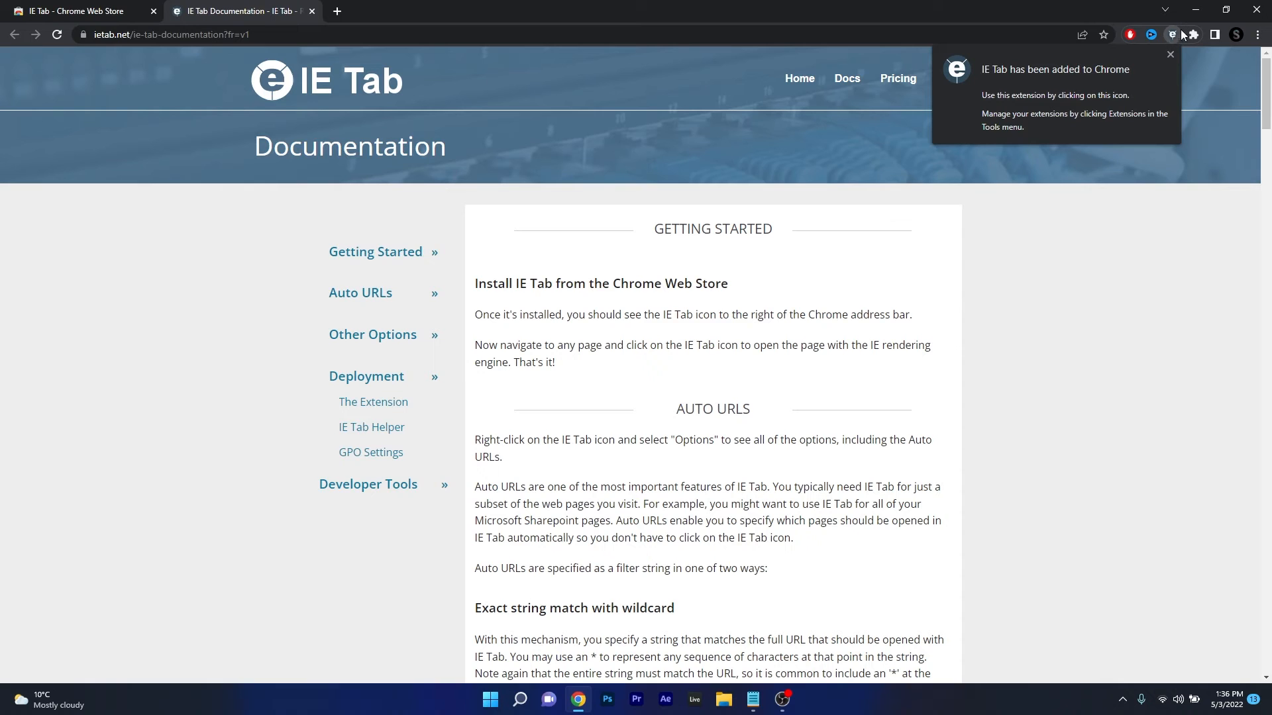
# Load Google in an IE Tab page and show the installed extensions list.
pyautogui.click(1171, 34)
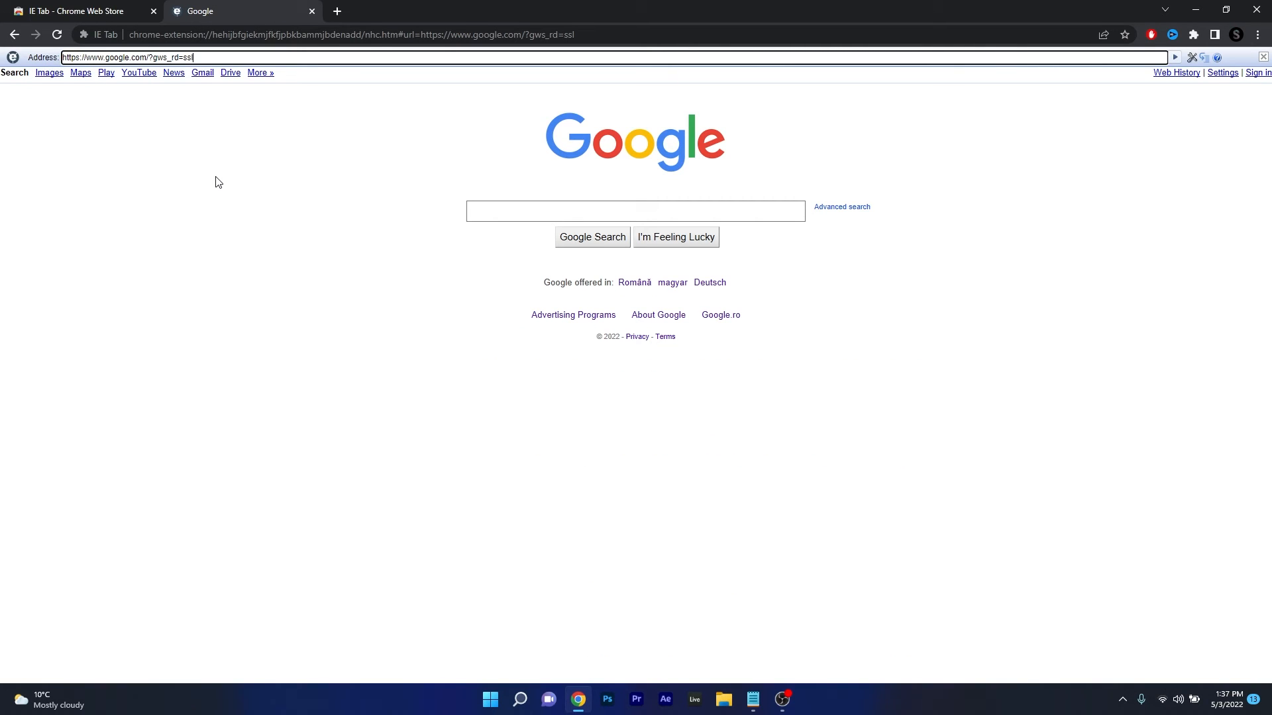
pyautogui.moveTo(290, 184)
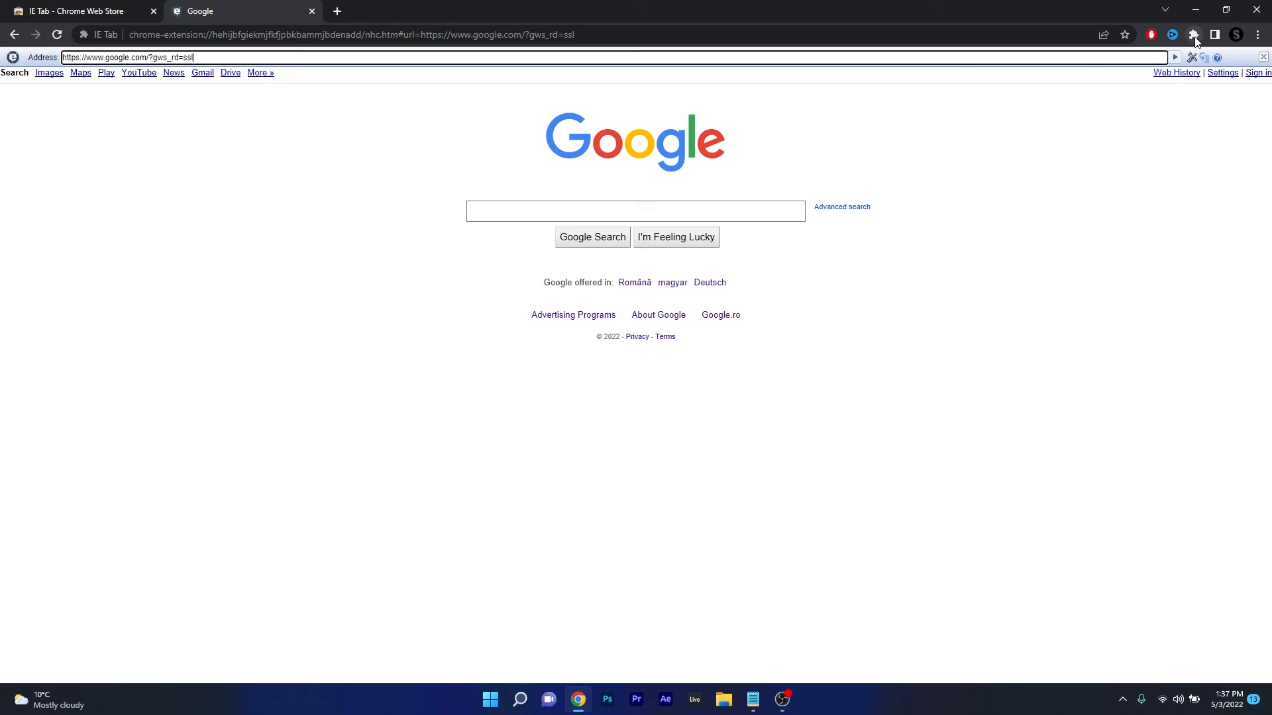
pyautogui.click(1193, 34)
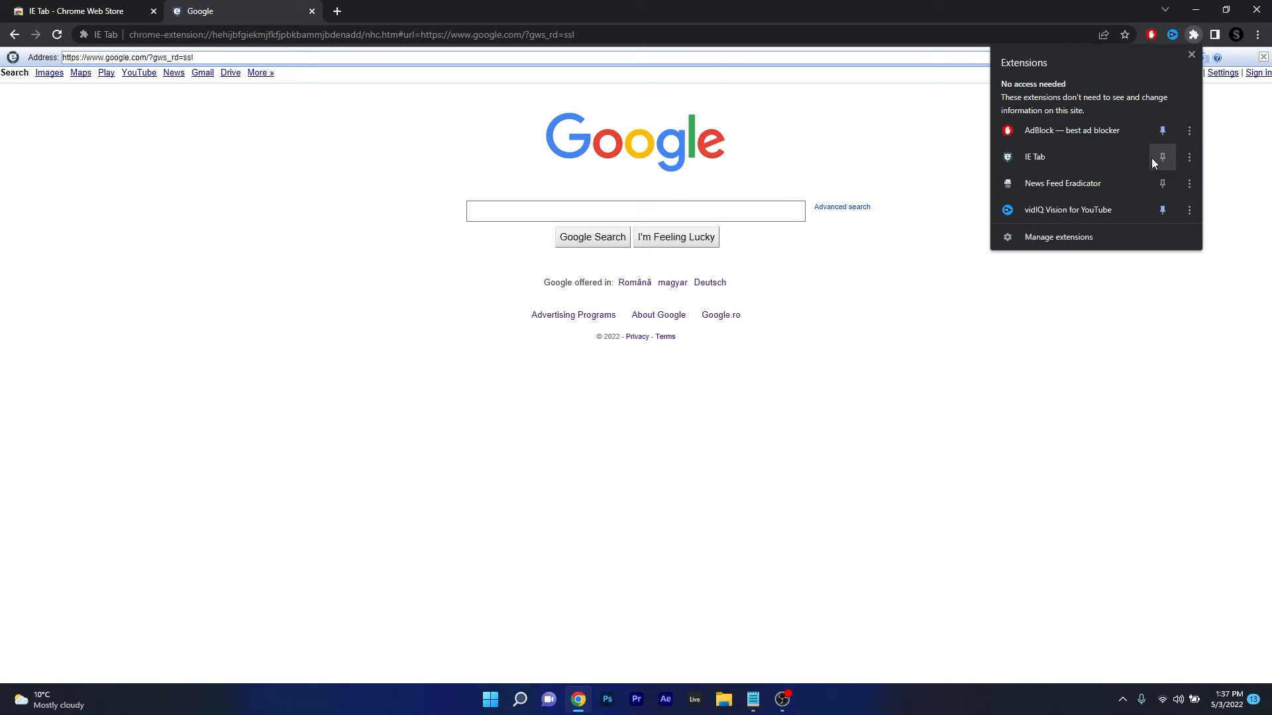
pyautogui.moveTo(1162, 163)
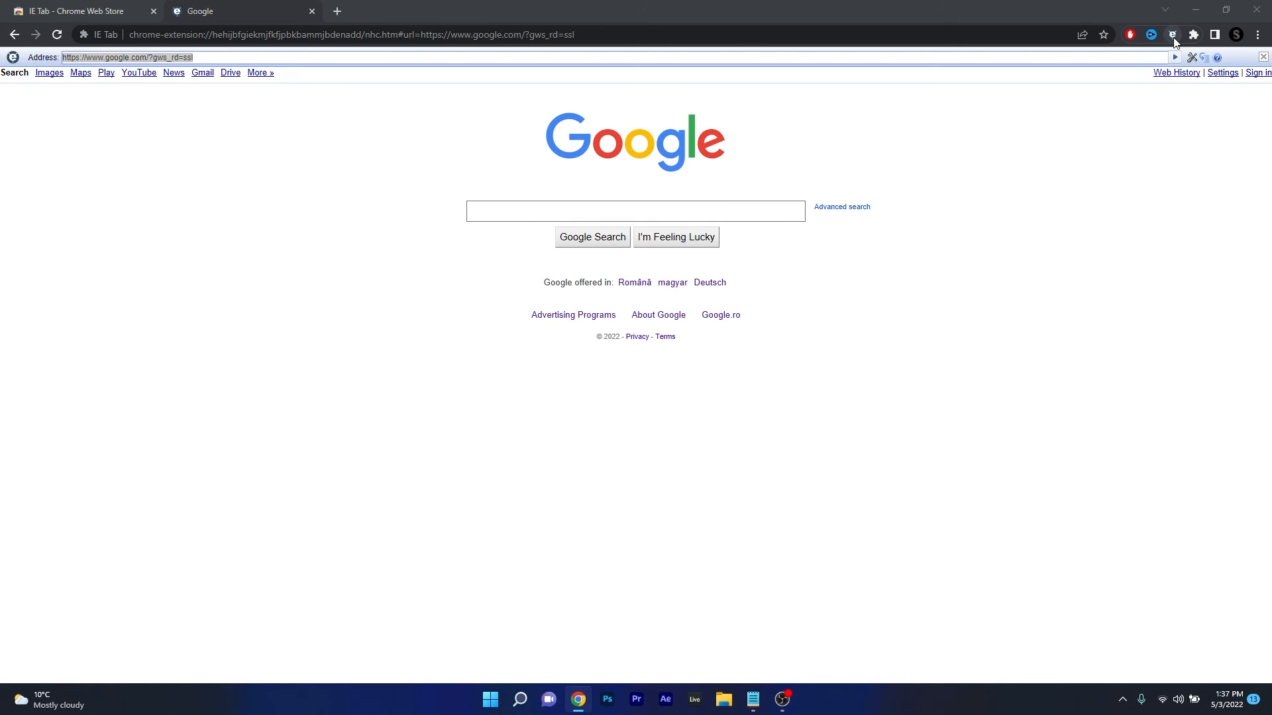
pyautogui.write('https://www.ietab.net/ie-tab-documentation?from=chromeurl')
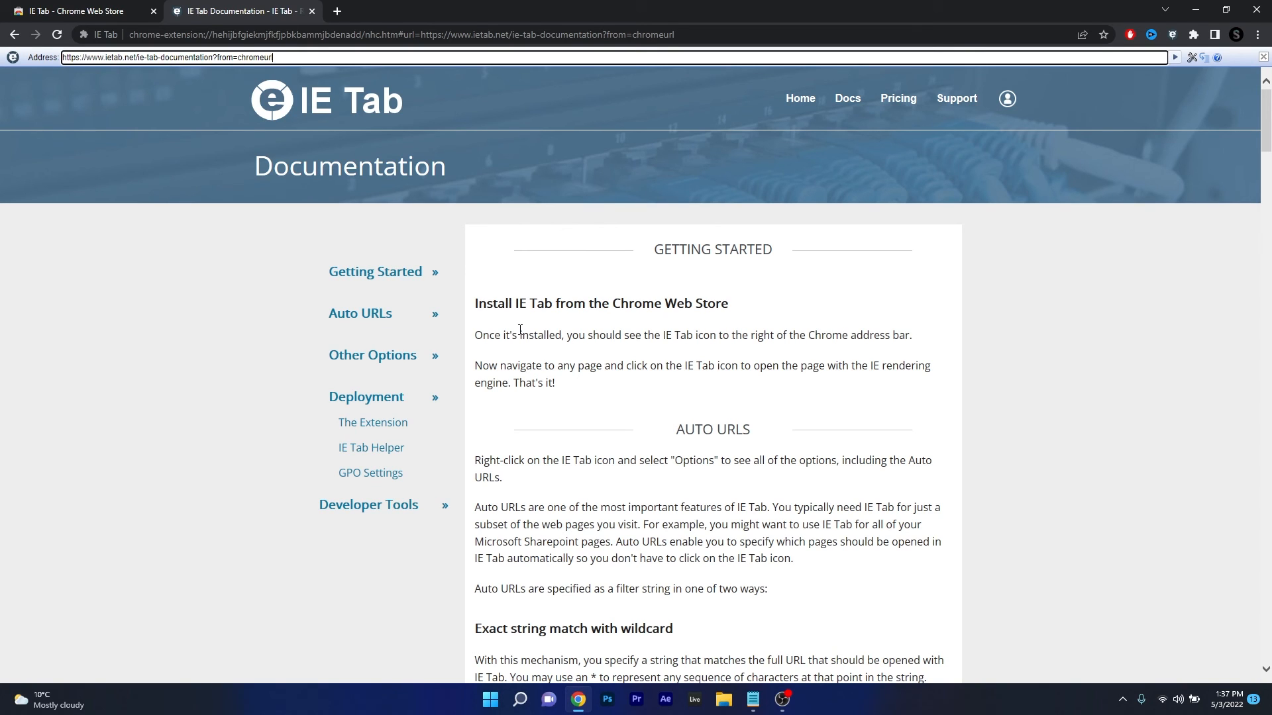
pyautogui.moveTo(1117, 326)
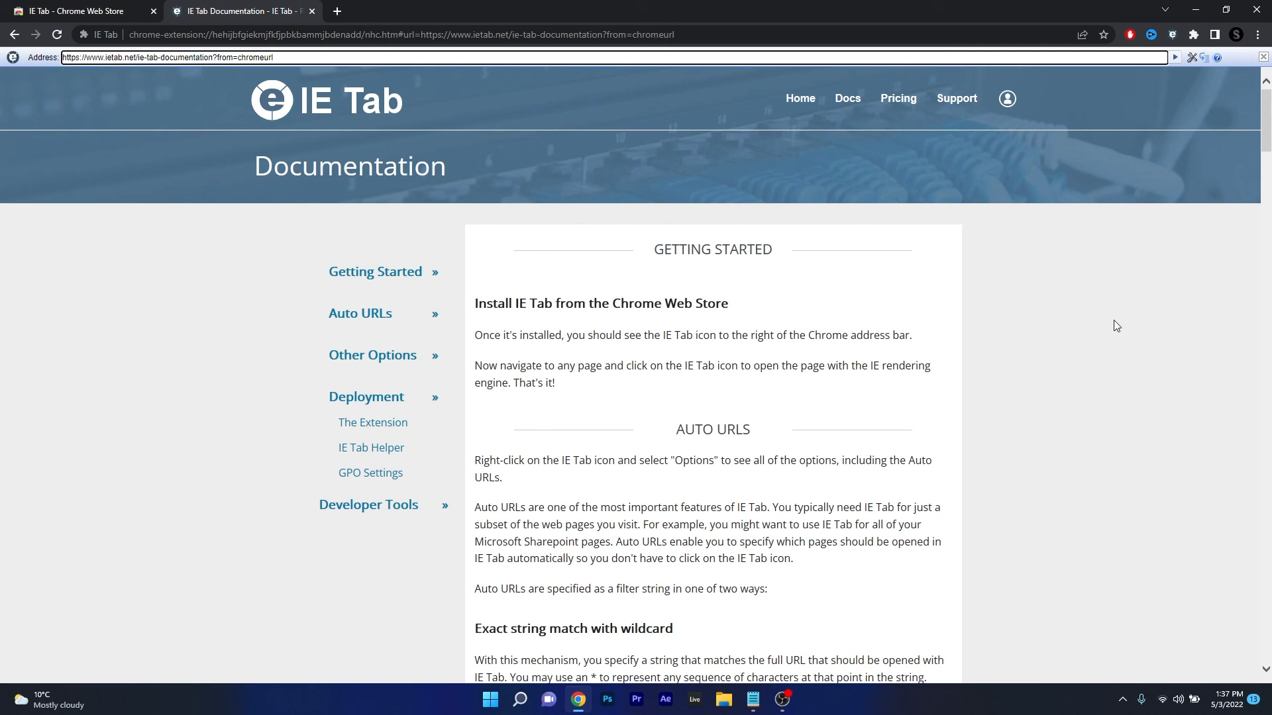